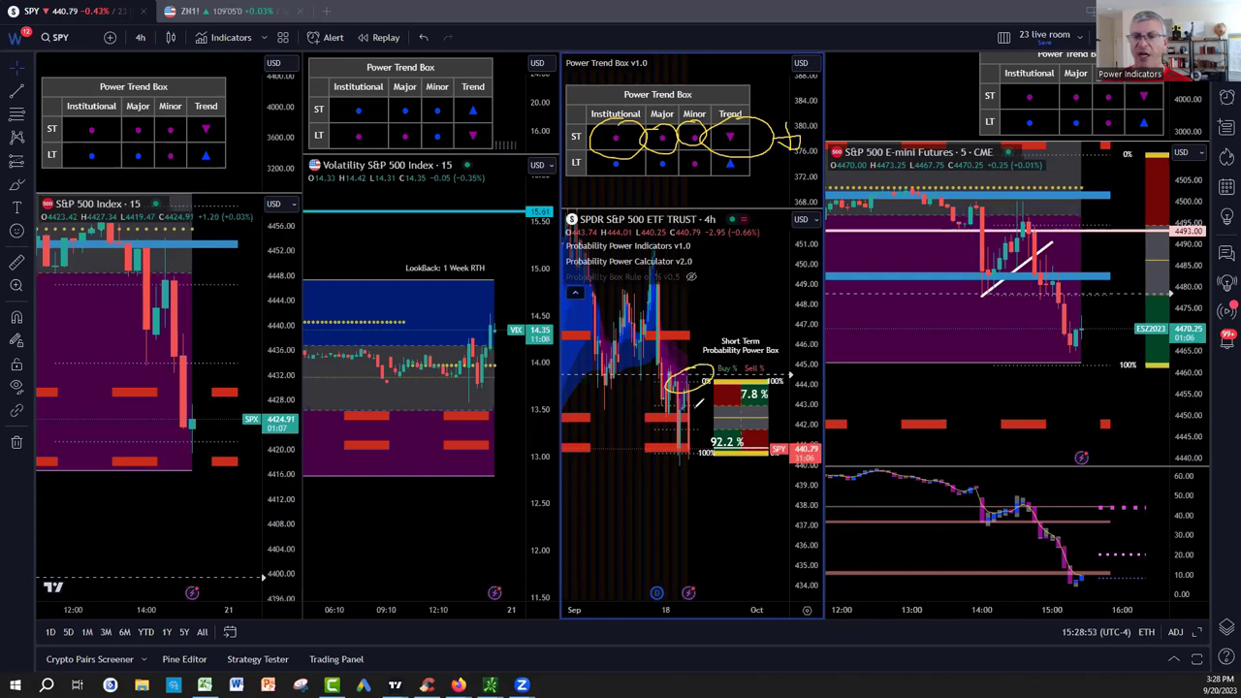
Step: Mark the downtrend arrows on the monthly 10-Year T-Note futures chart's Power Trend Box
left_click_drag(844, 475, 1013, 558)
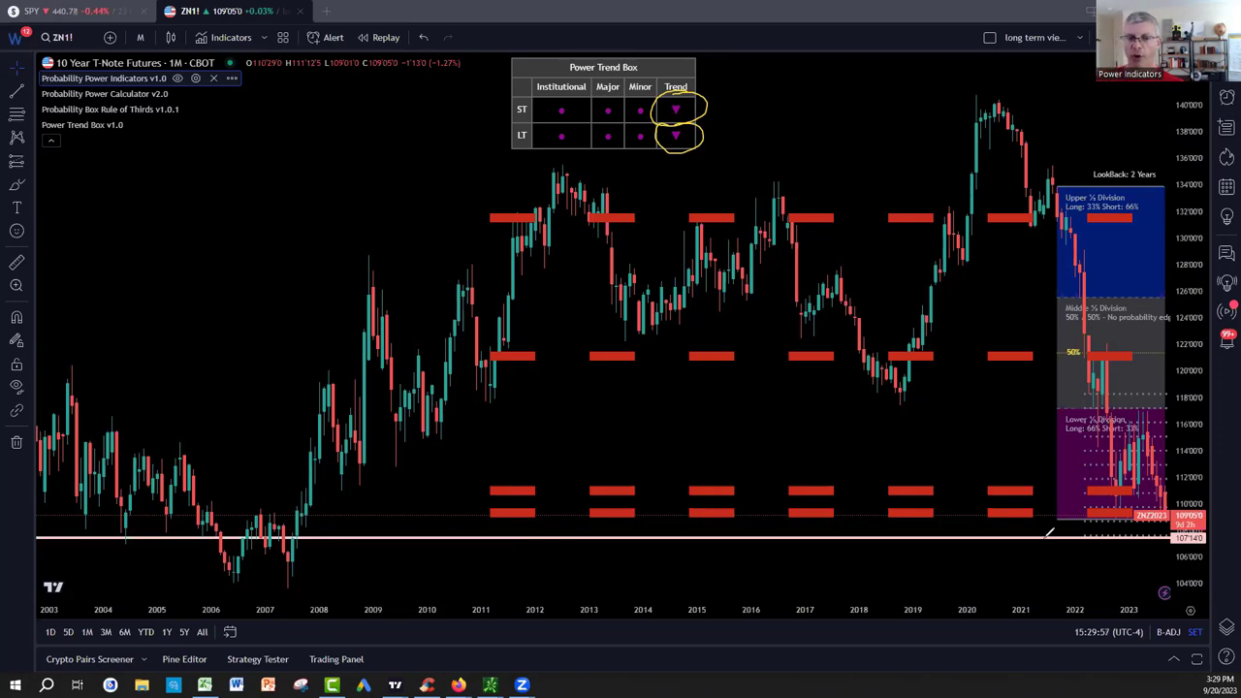
mouse_move(1018, 548)
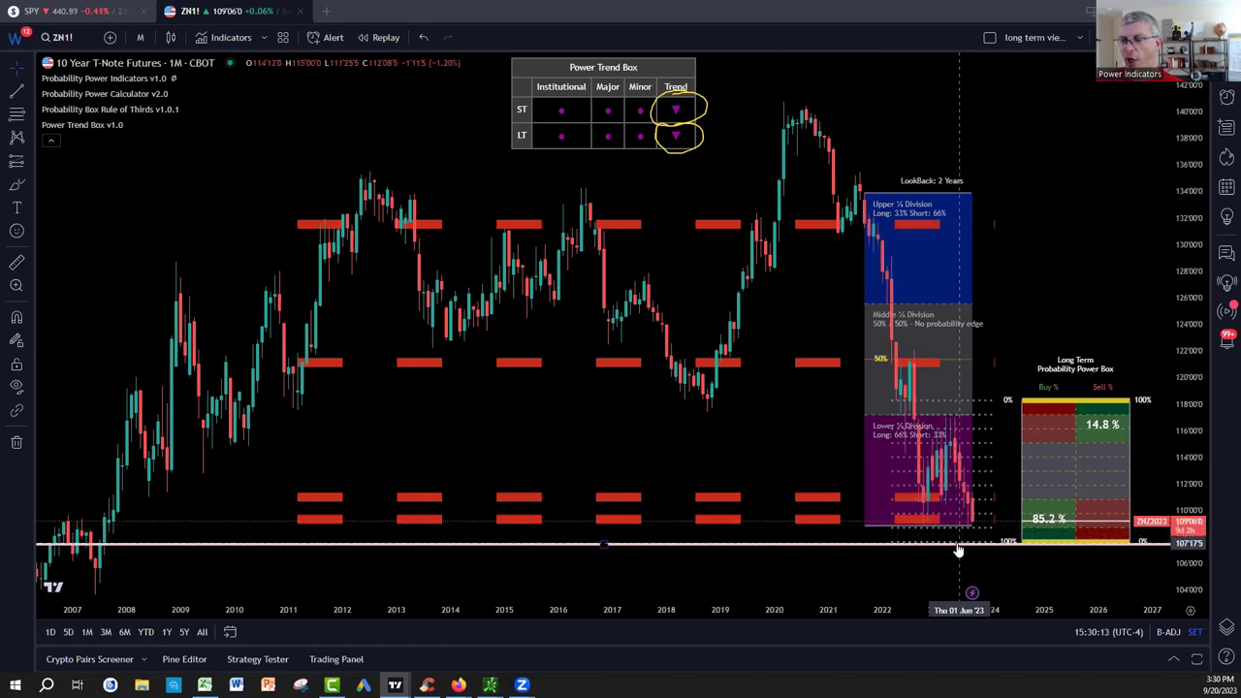
mouse_move(783, 284)
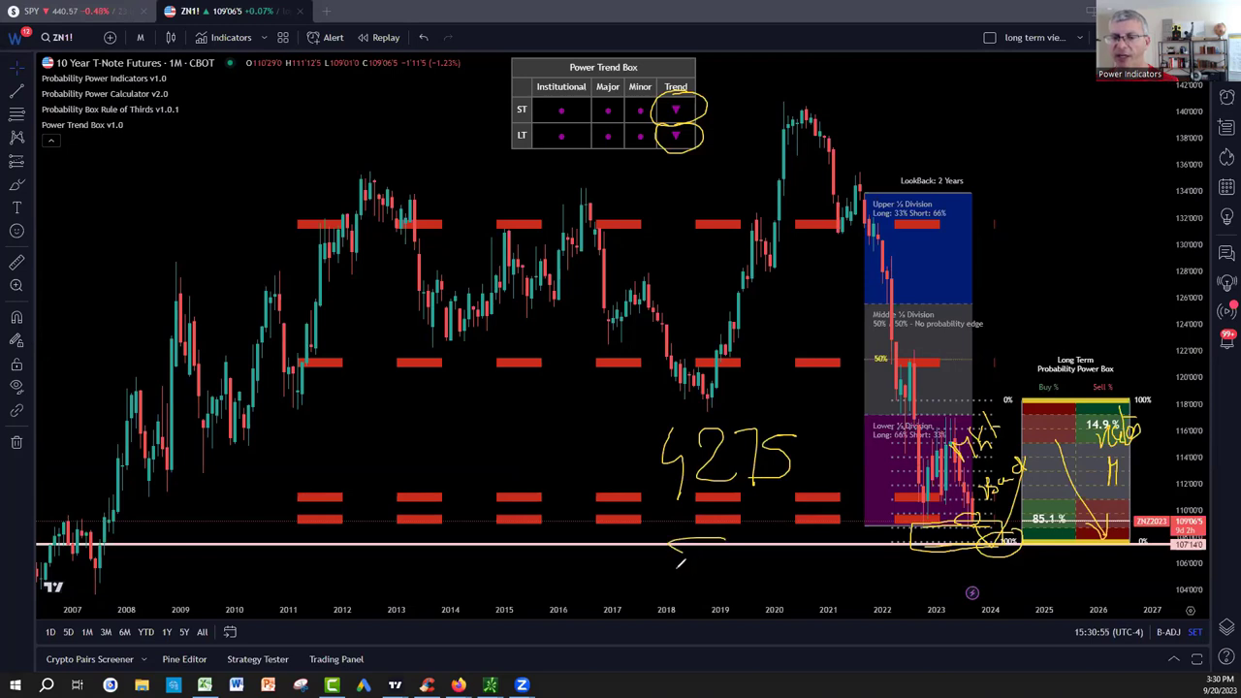
Step: Handwrite and circle 4275 SPX below the 2018 lows, beside the 14.9%/85.1% probability box
left_click_drag(679, 543, 795, 582)
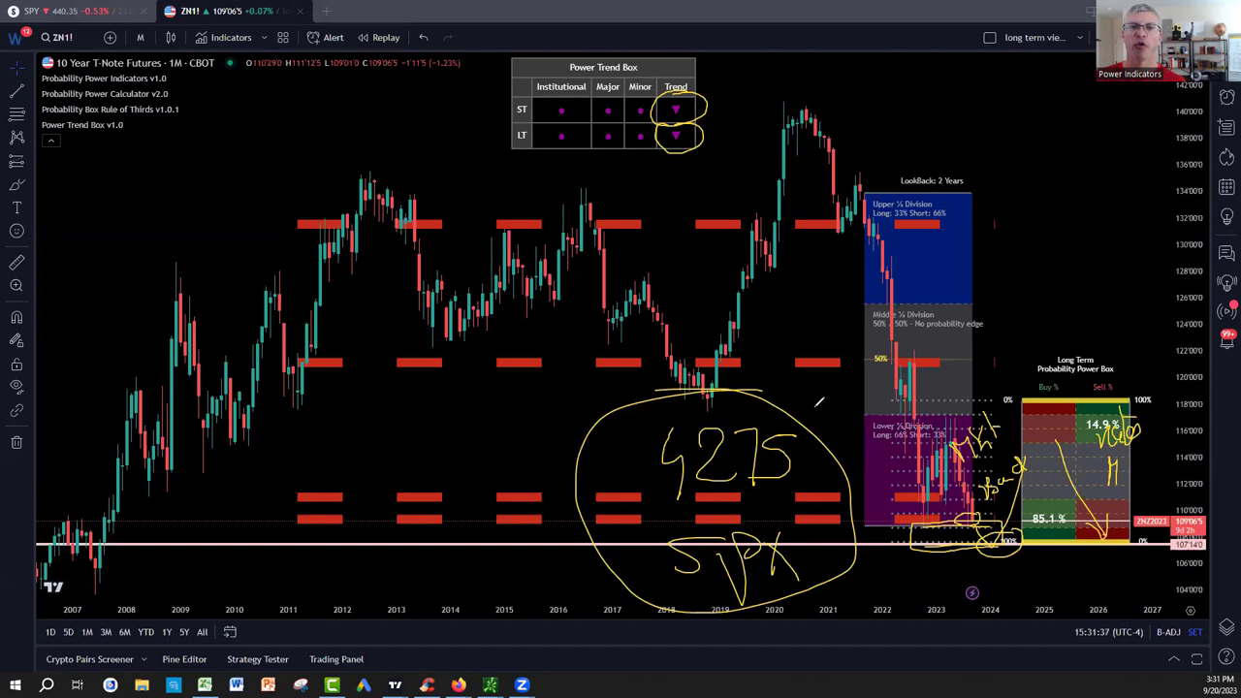
mouse_move(592, 231)
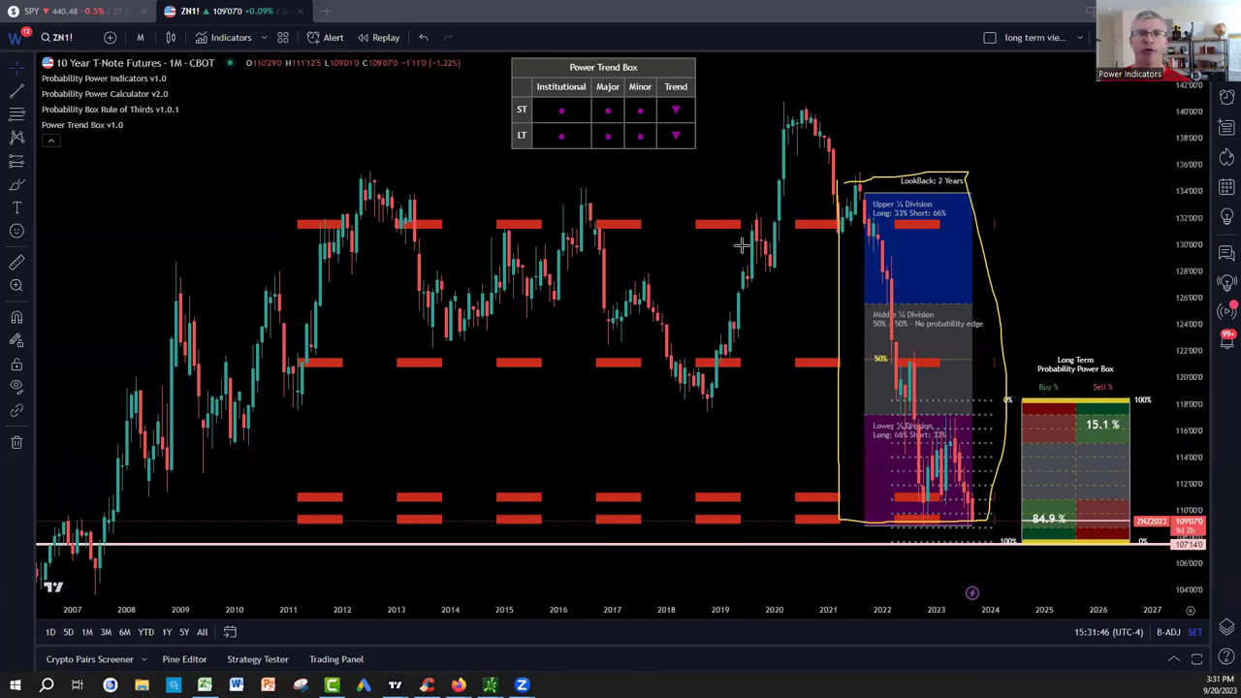
mouse_move(741, 246)
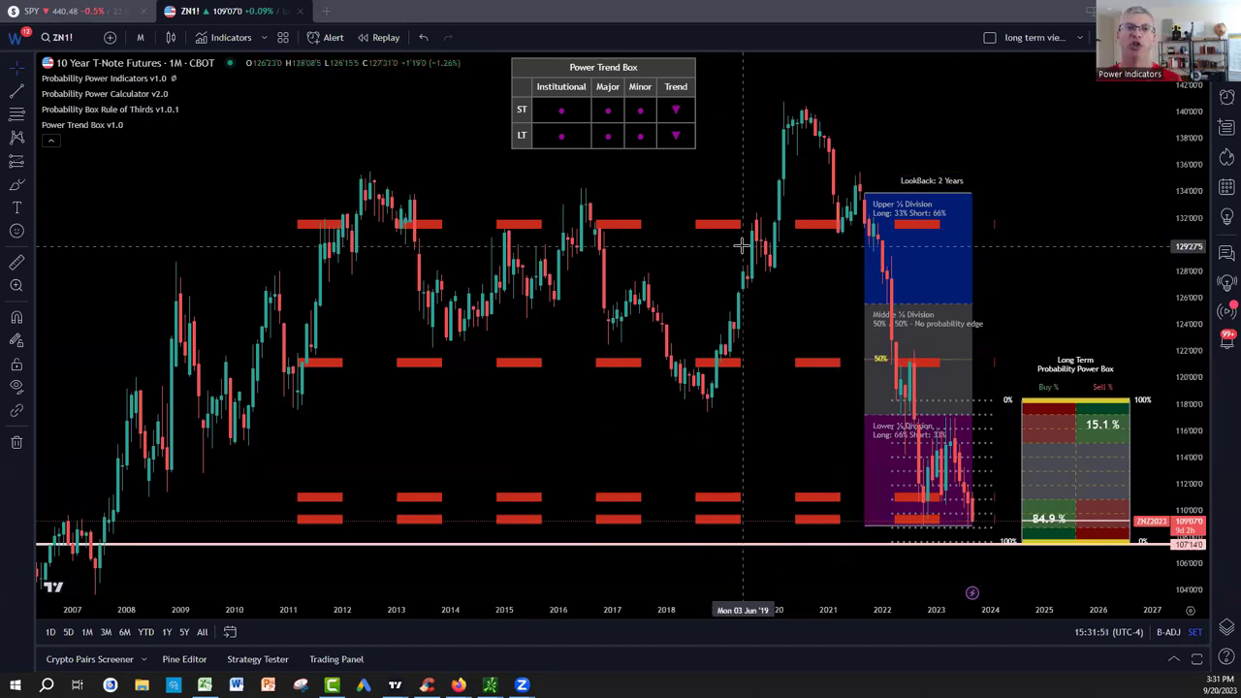